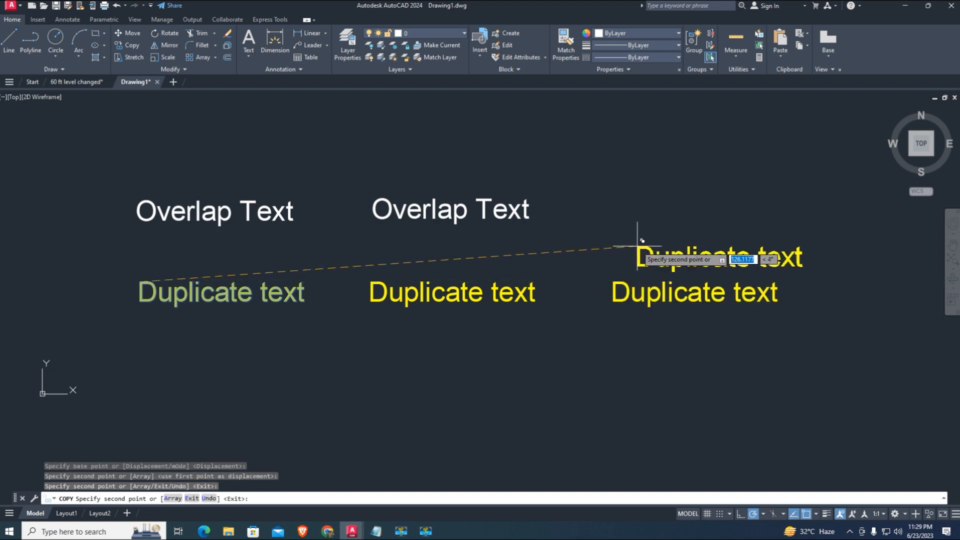
# Step: Stack copies of the 'Overlap Text' and 'Duplicate text' labels exactly onto existing labels using COPY
pyautogui.press('Escape')
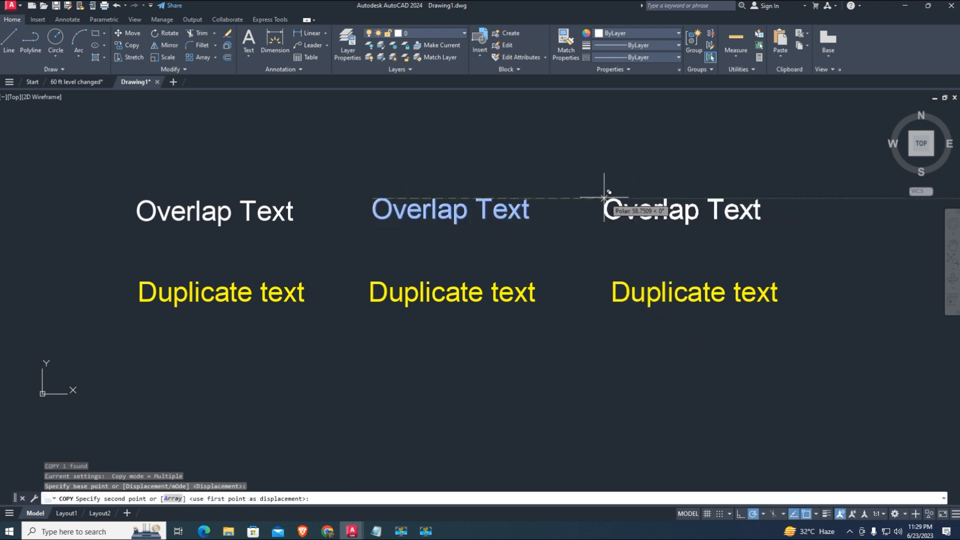
pyautogui.click(530, 329)
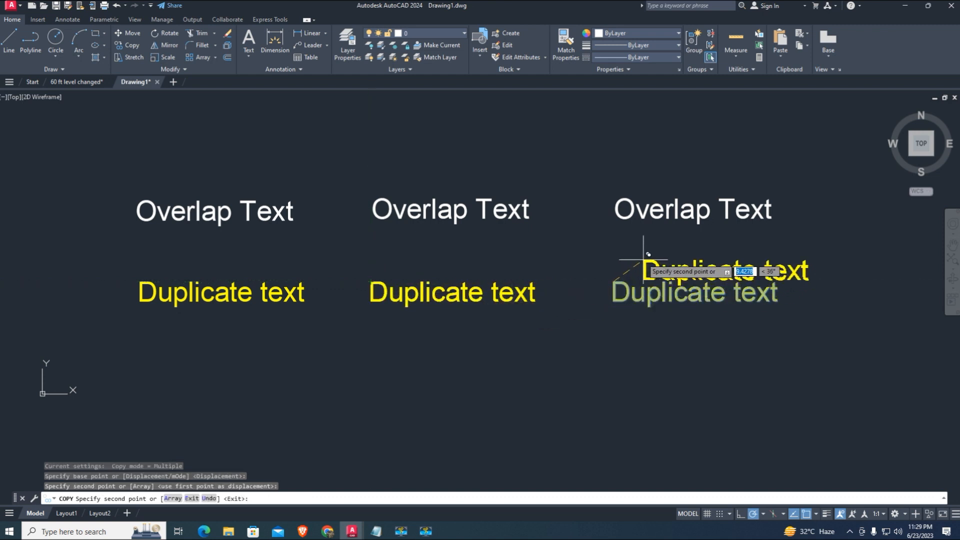
pyautogui.moveTo(136, 288)
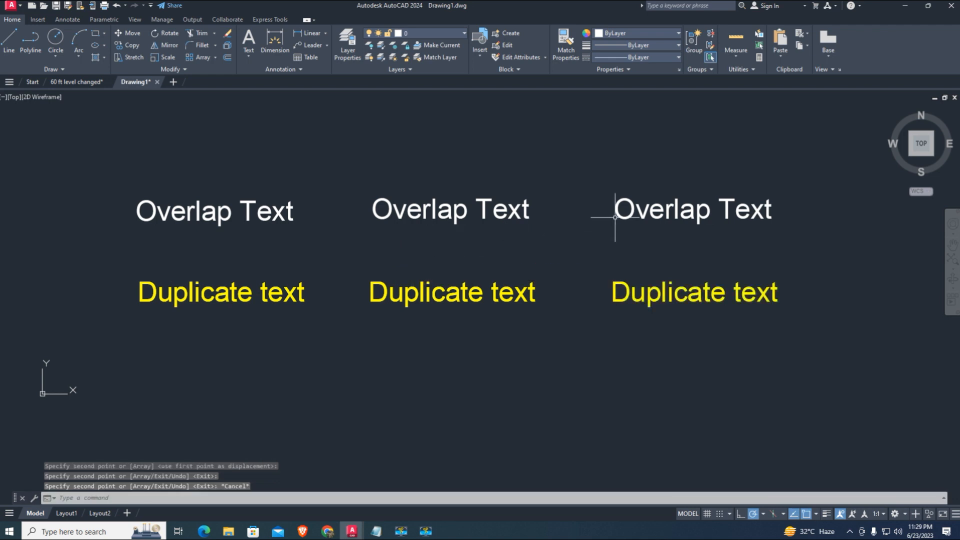
pyautogui.write('Co')
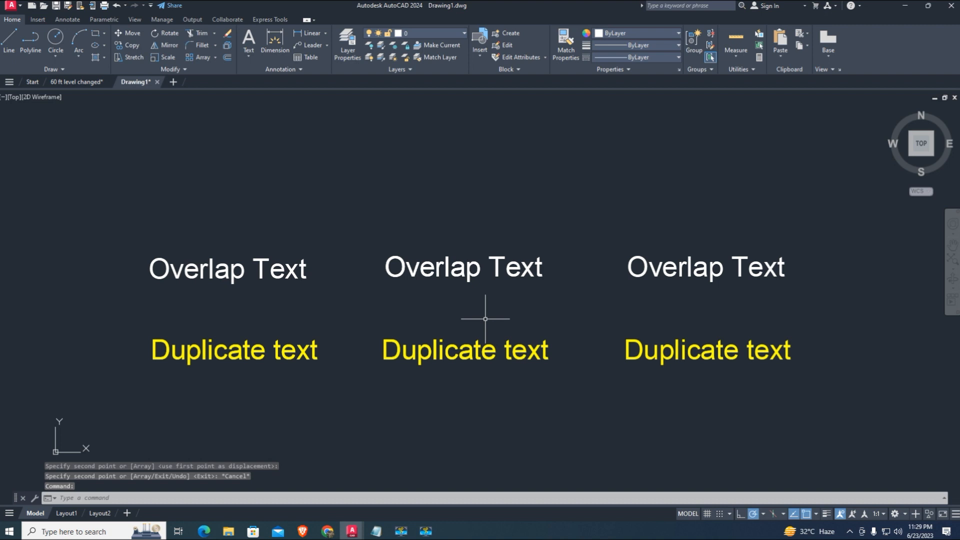
# Step: In the APPLOAD dialog, browse to the txtoverlap folder on the Desktop via This PC
pyautogui.write('AP')
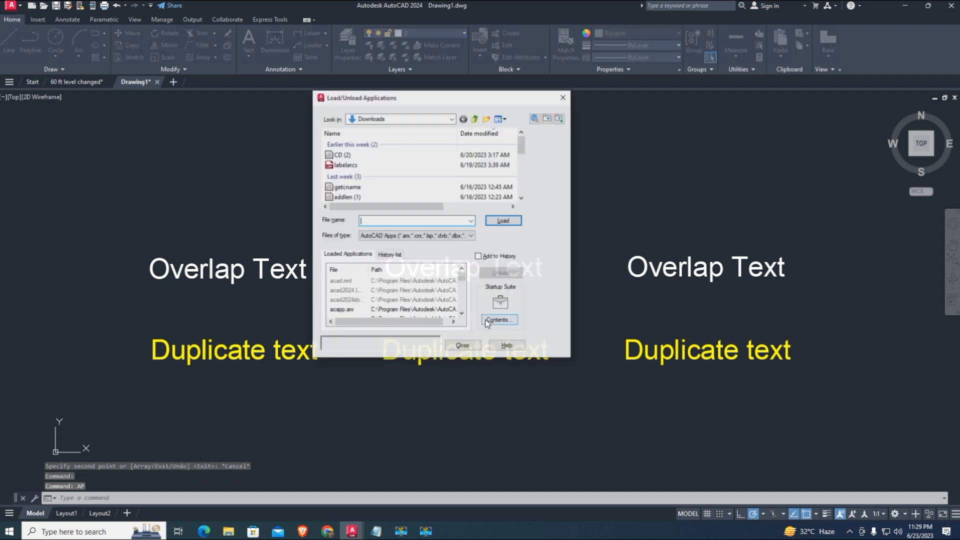
pyautogui.click(346, 165)
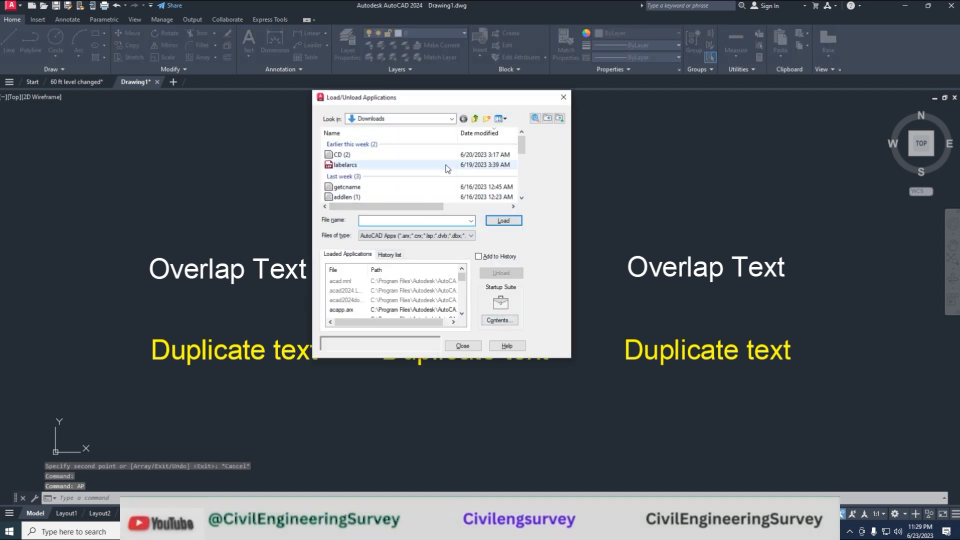
pyautogui.click(451, 118)
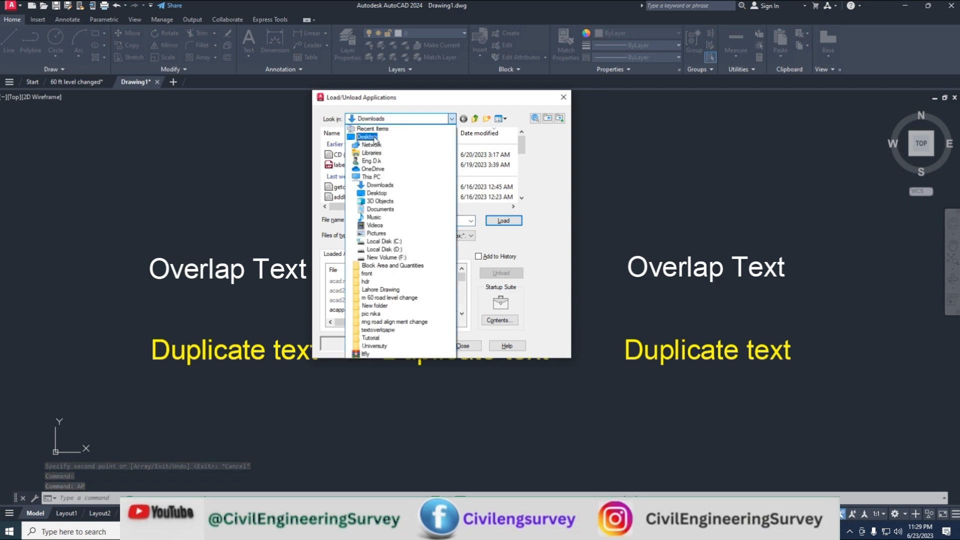
pyautogui.click(367, 136)
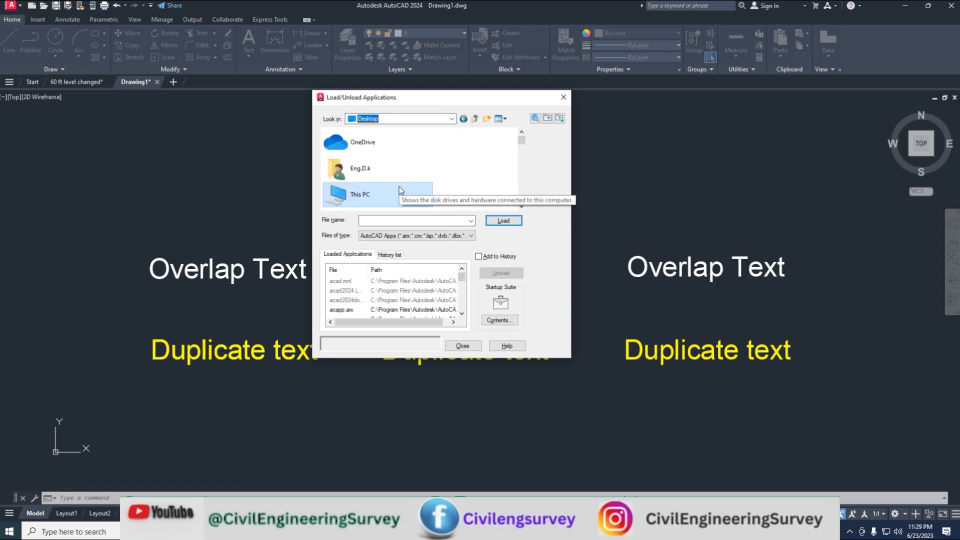
pyautogui.doubleClick(360, 195)
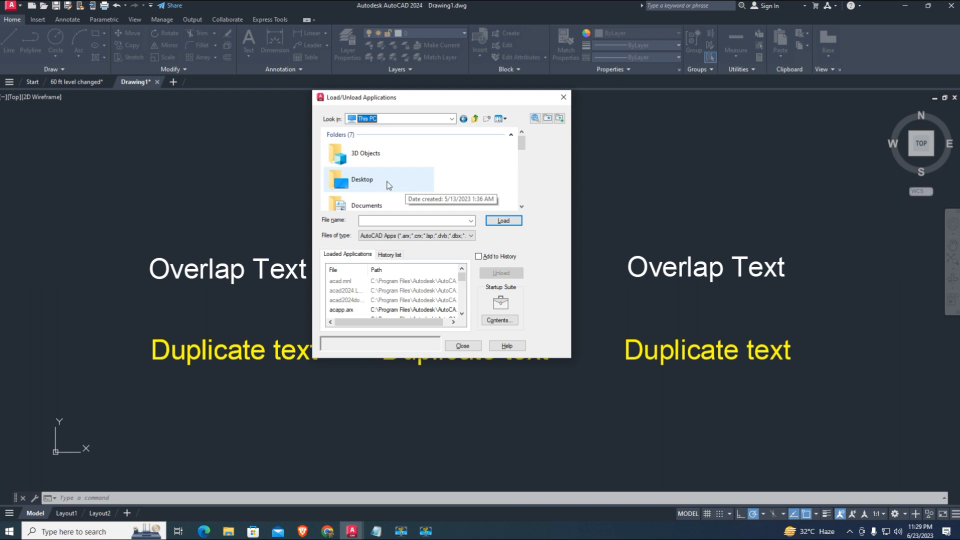
pyautogui.click(362, 179)
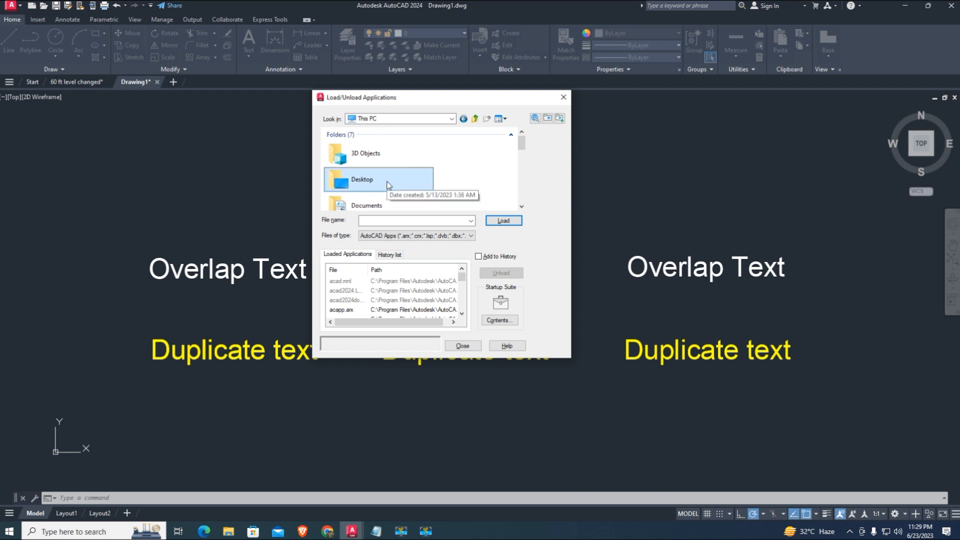
pyautogui.doubleClick(362, 179)
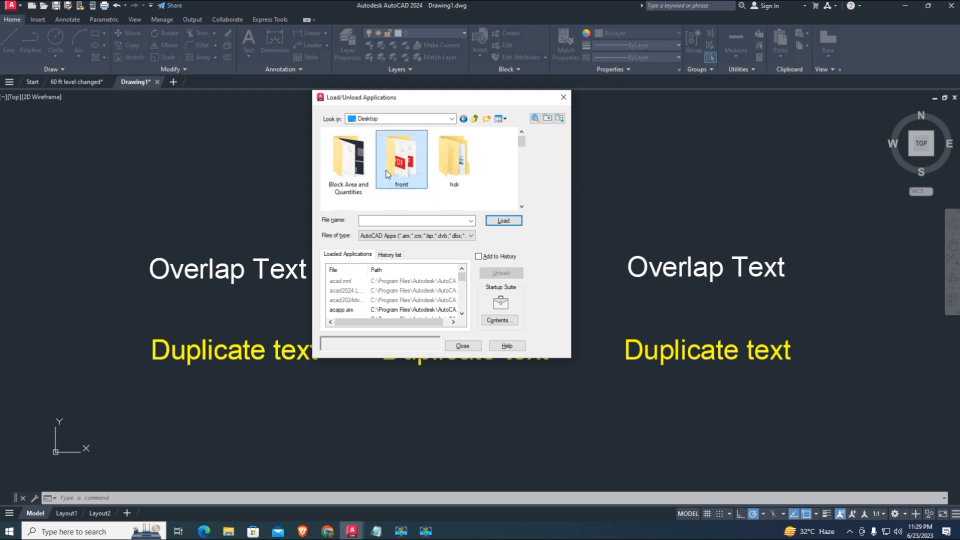
pyautogui.scroll(-3)
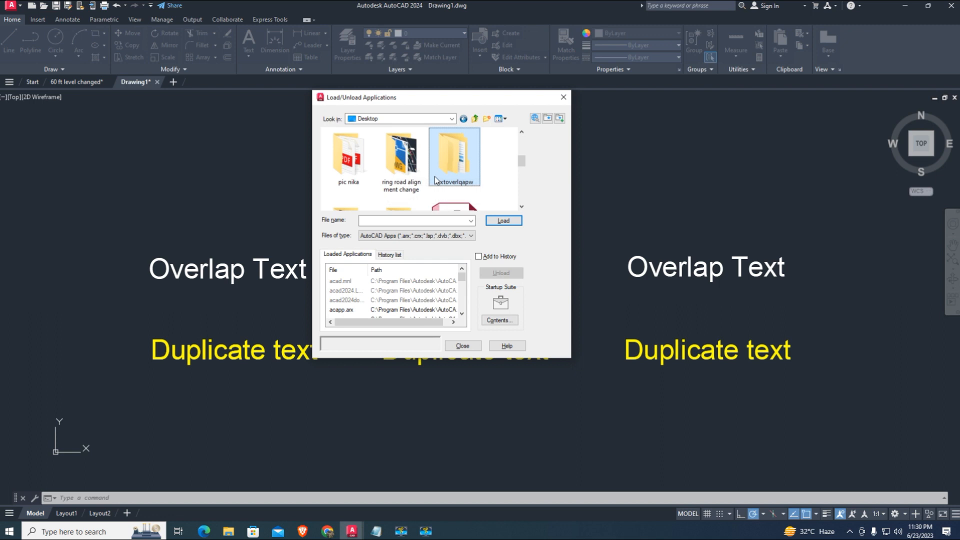
pyautogui.doubleClick(454, 156)
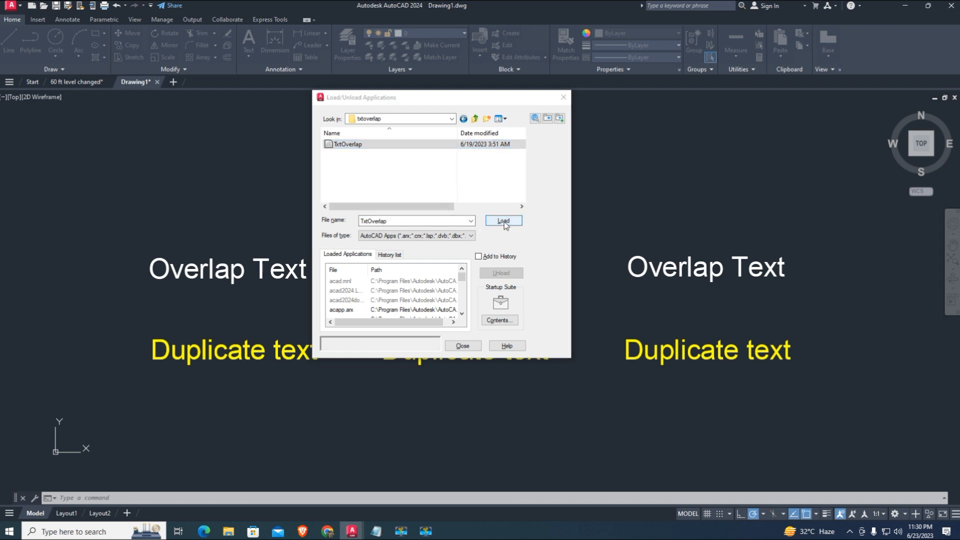
# Step: Load TxtOverlap.VLX once as an unsigned file and close the Load/Unload Applications window
pyautogui.click(503, 221)
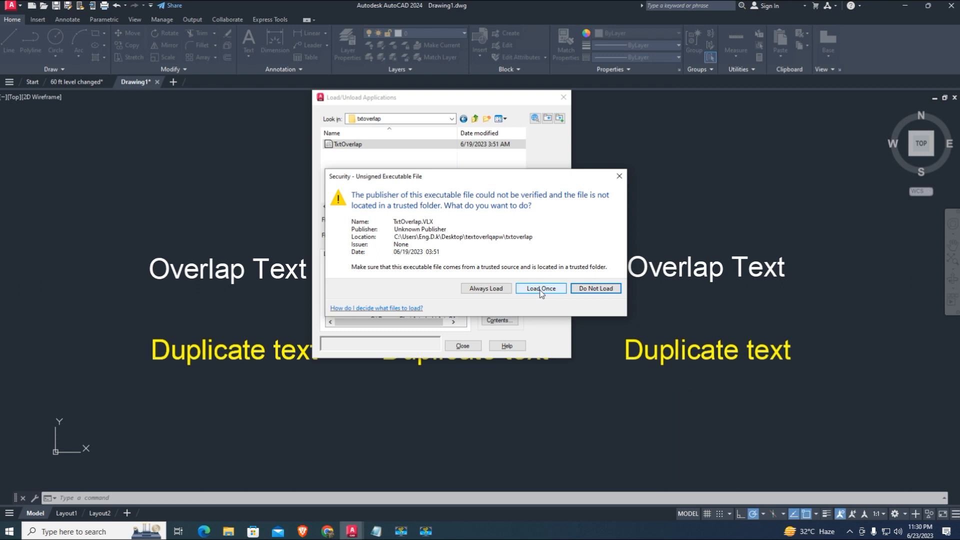
pyautogui.click(539, 288)
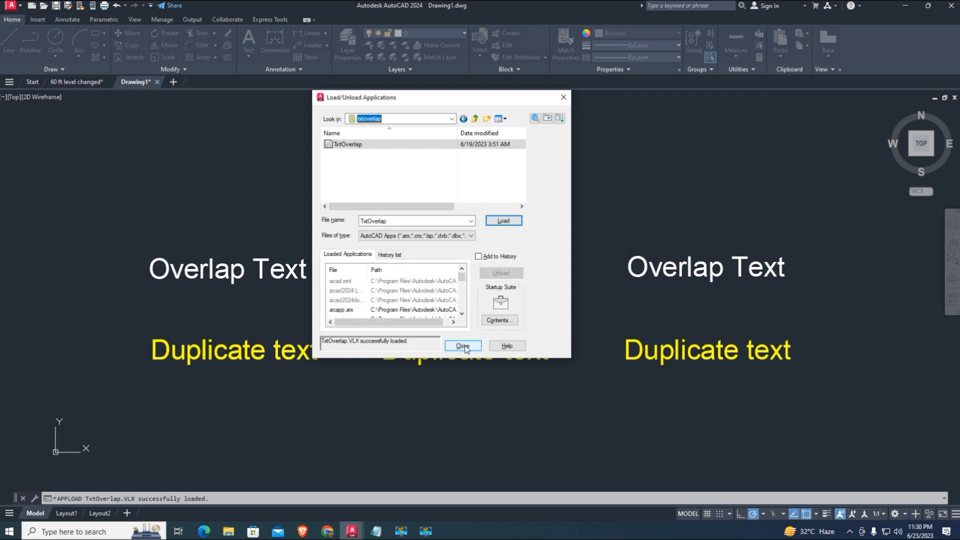
pyautogui.click(462, 346)
pyautogui.write('TXTOVERLAP')
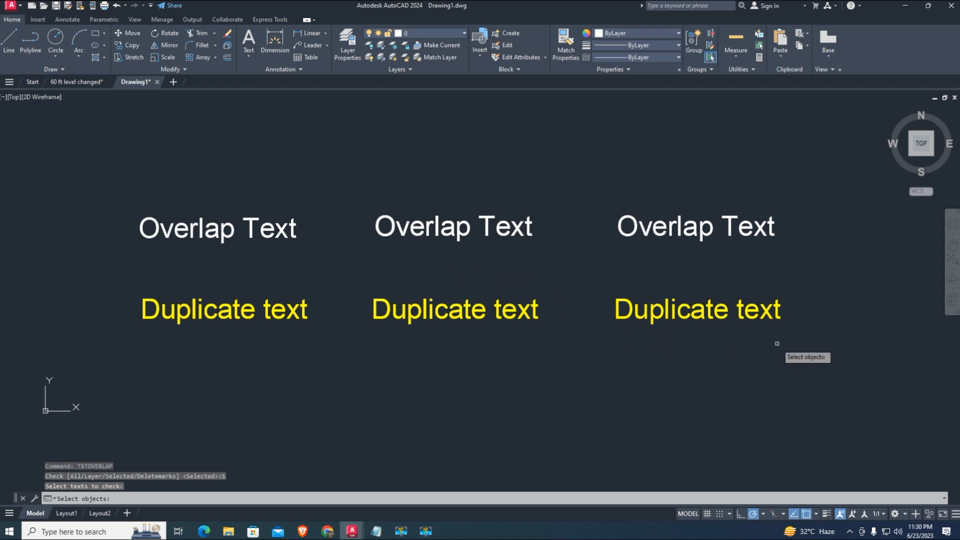
# Step: Window-select all the texts with TXTOVERLAP so the stacked duplicates receive red overlap markers
pyautogui.moveTo(776, 343); pyautogui.dragTo(183, 169)
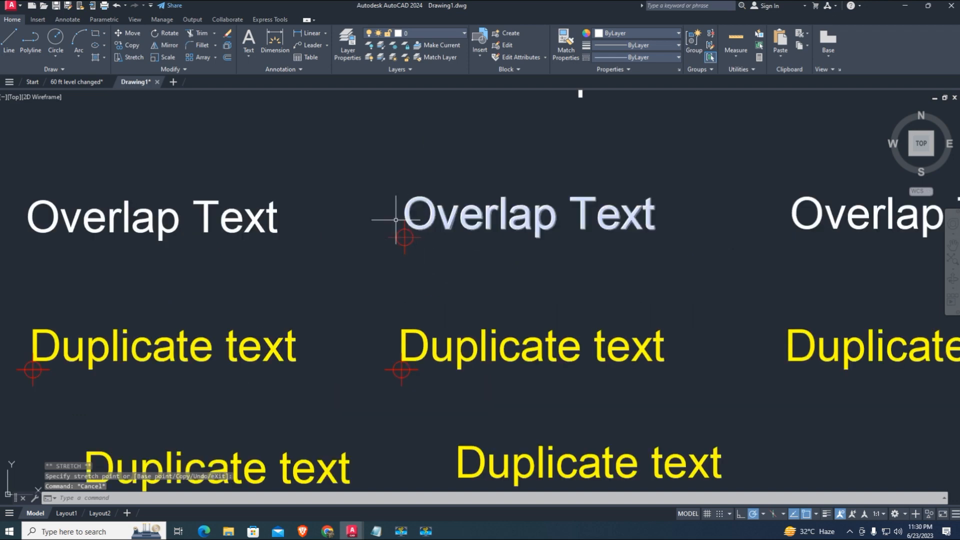
pyautogui.scroll(-3)
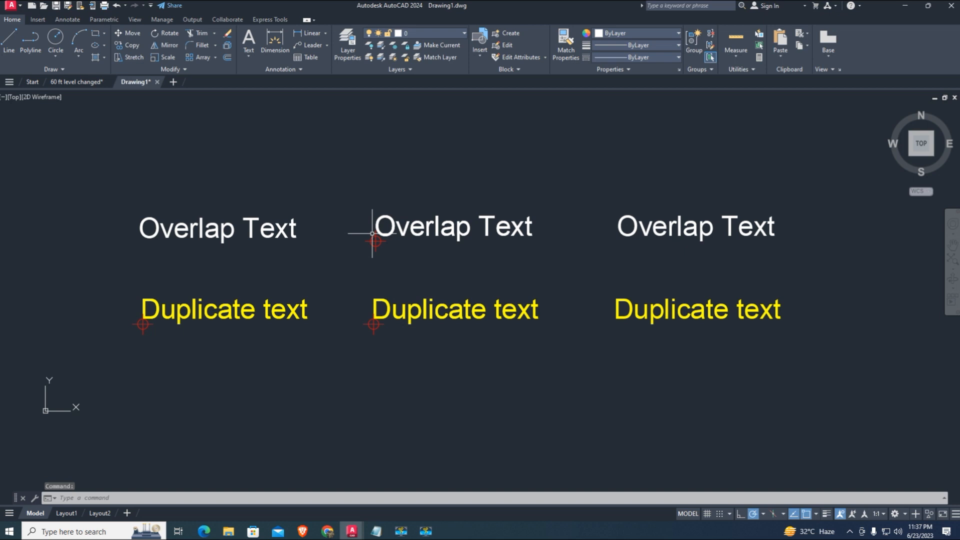
pyautogui.click(696, 226)
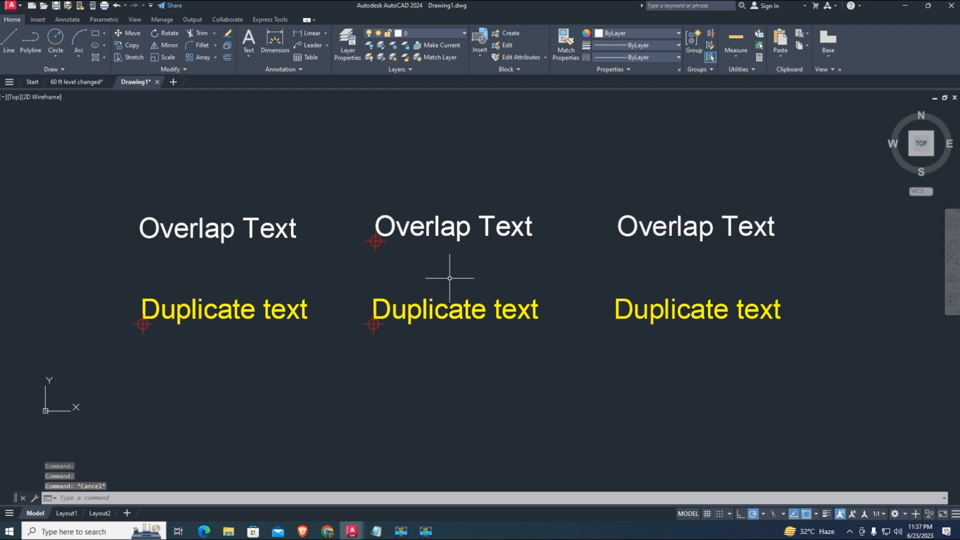
pyautogui.click(449, 278)
pyautogui.write('TXT')
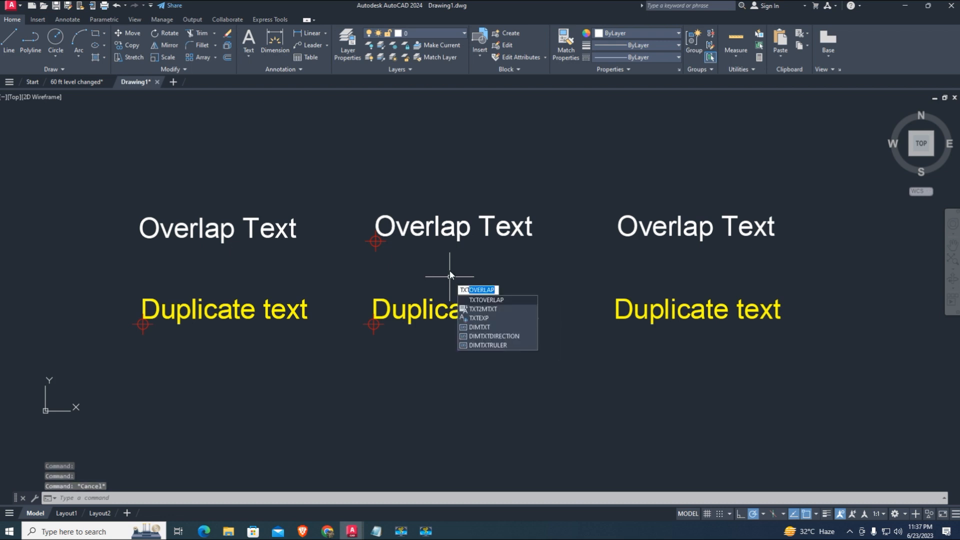
# Step: Clear the existing marks with the Deletemarks option, then rerun TXTOVERLAP, reporting three overlaps
pyautogui.click(486, 300)
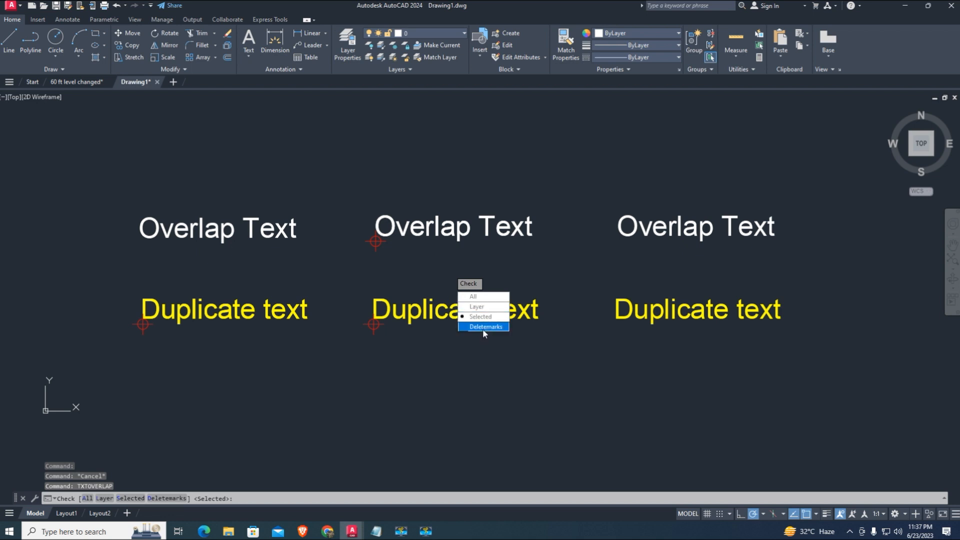
pyautogui.click(484, 326)
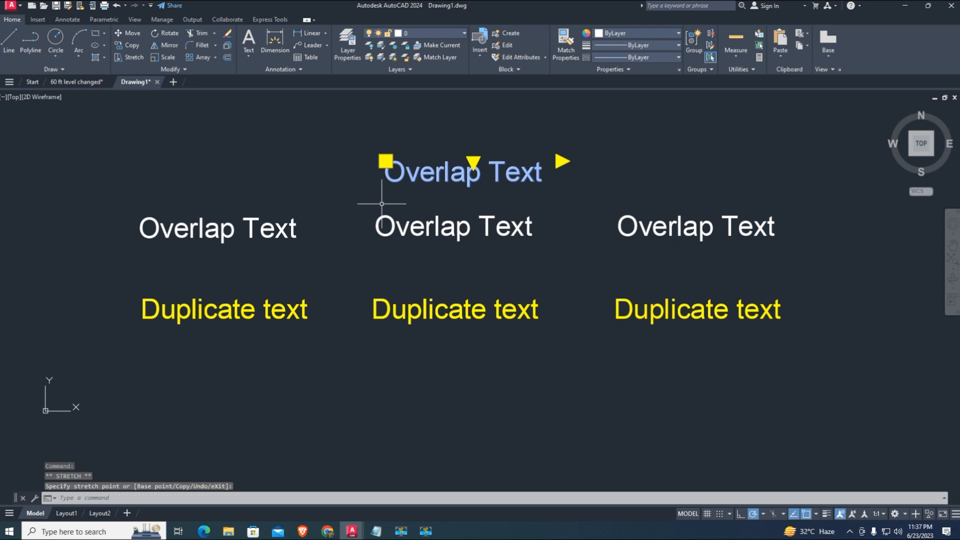
pyautogui.moveTo(424, 250)
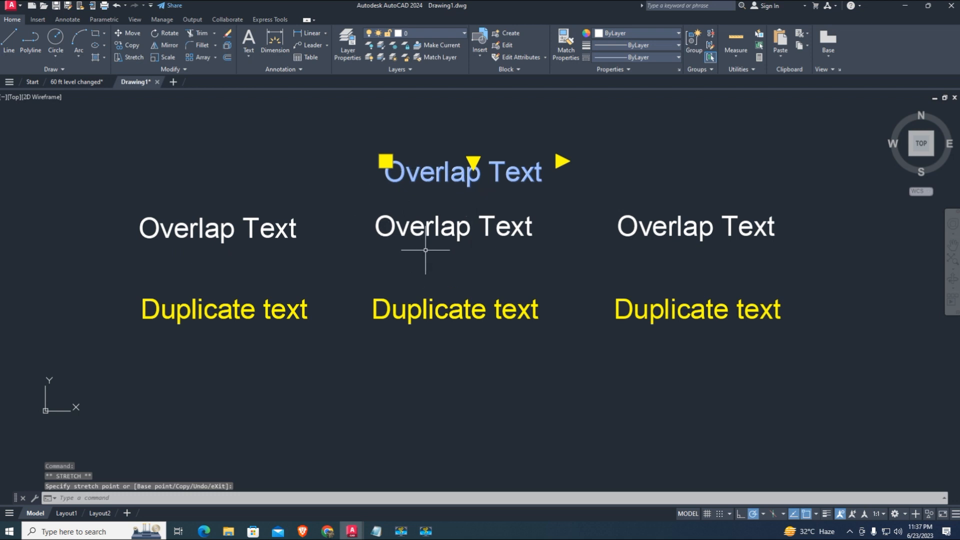
pyautogui.write('TXTOVERLAP')
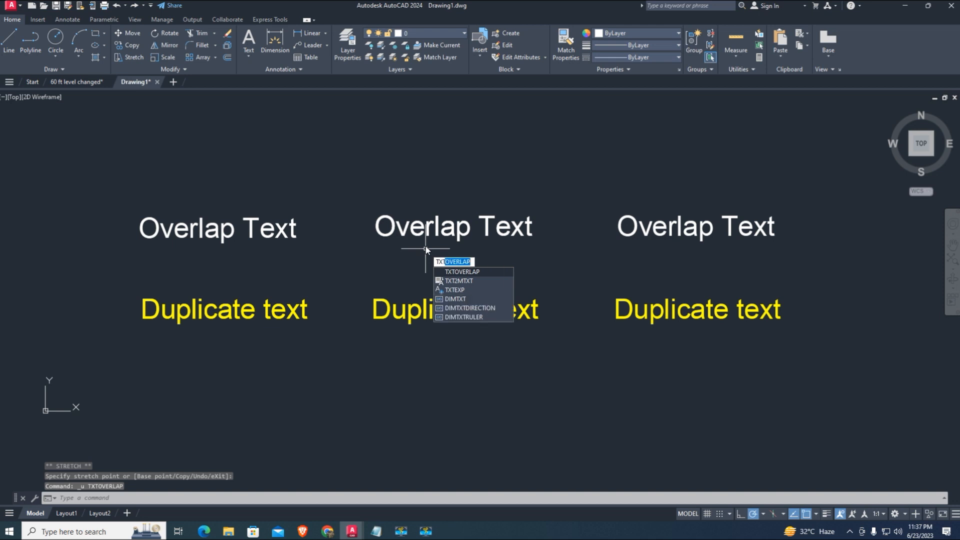
pyautogui.press('enter')
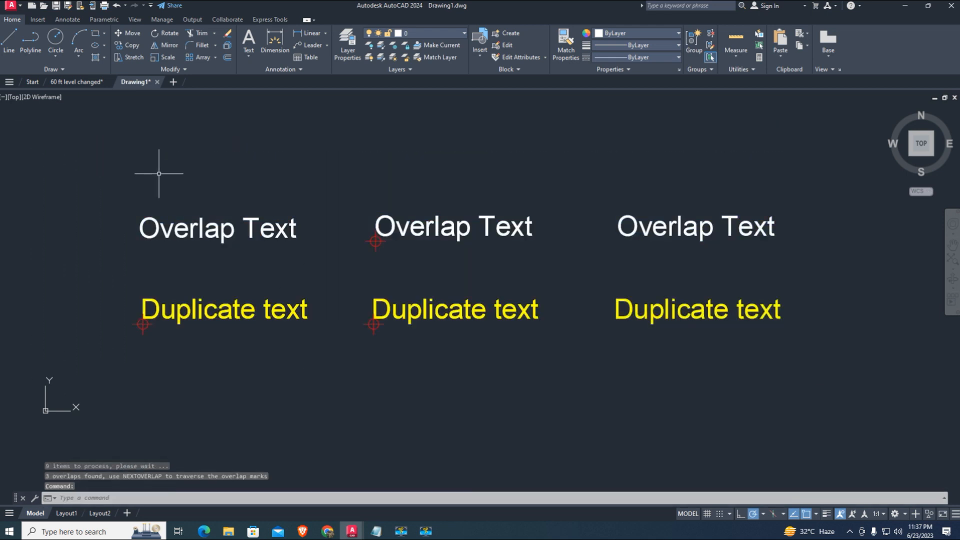
pyautogui.moveTo(450, 270)
pyautogui.write('OVERKILL')
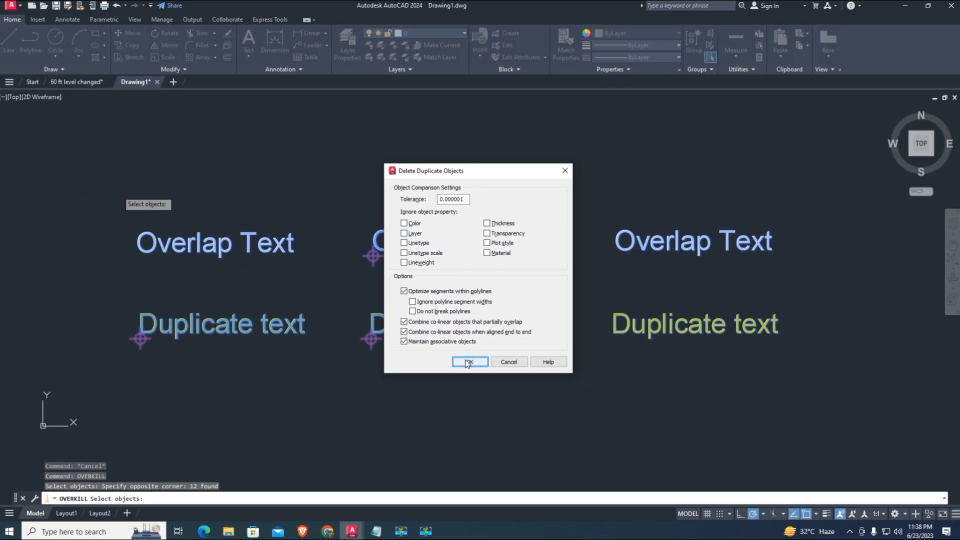
# Step: Confirm the Delete Duplicate Objects dialog so OVERKILL removes the stacked duplicate texts
pyautogui.click(468, 362)
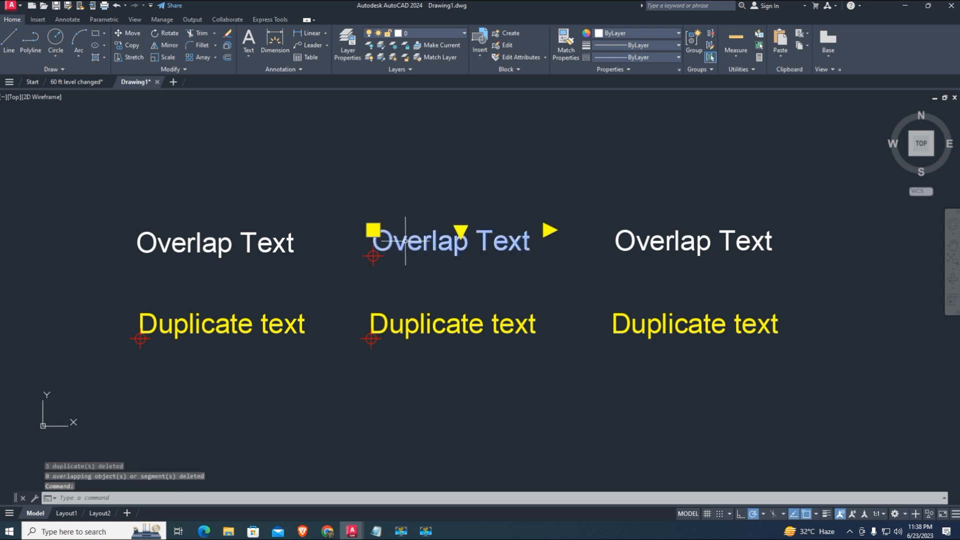